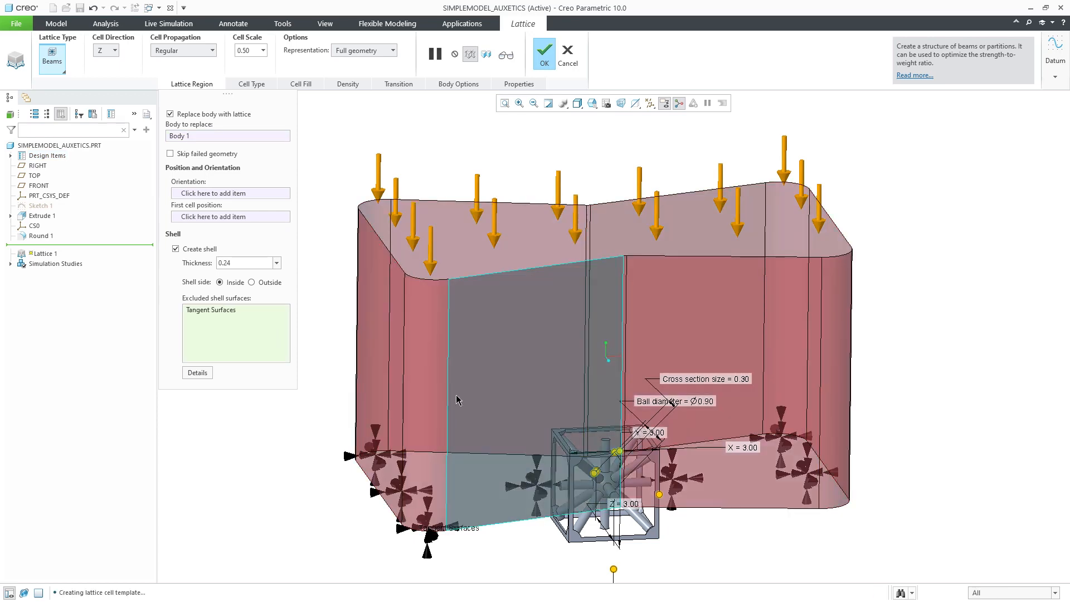
Change the lattice cell shape to the re-entrant cell with only an X angle.
left_click(252, 83)
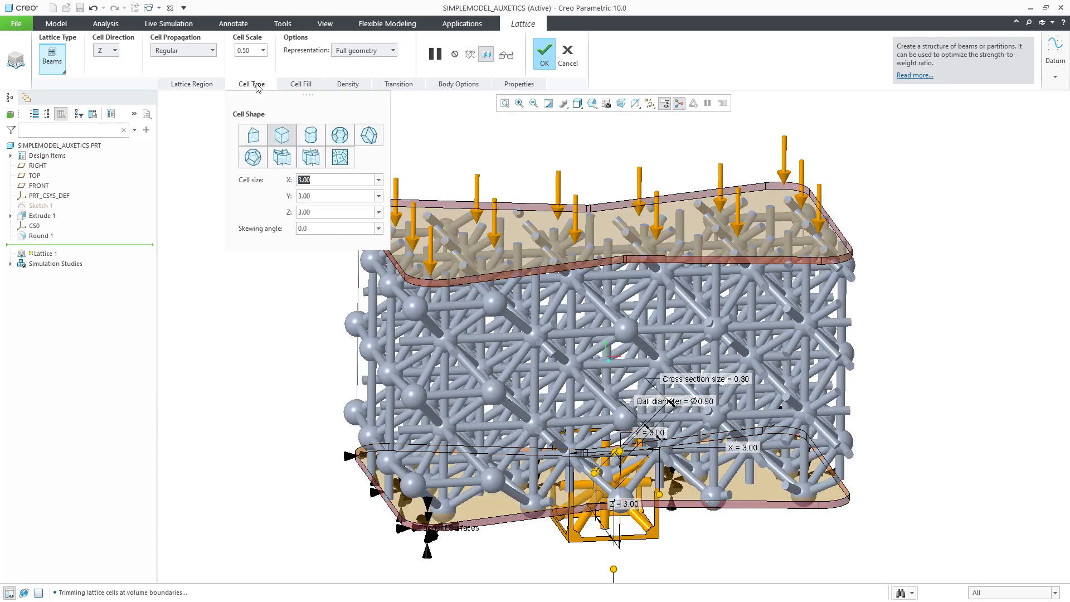
left_click(280, 156)
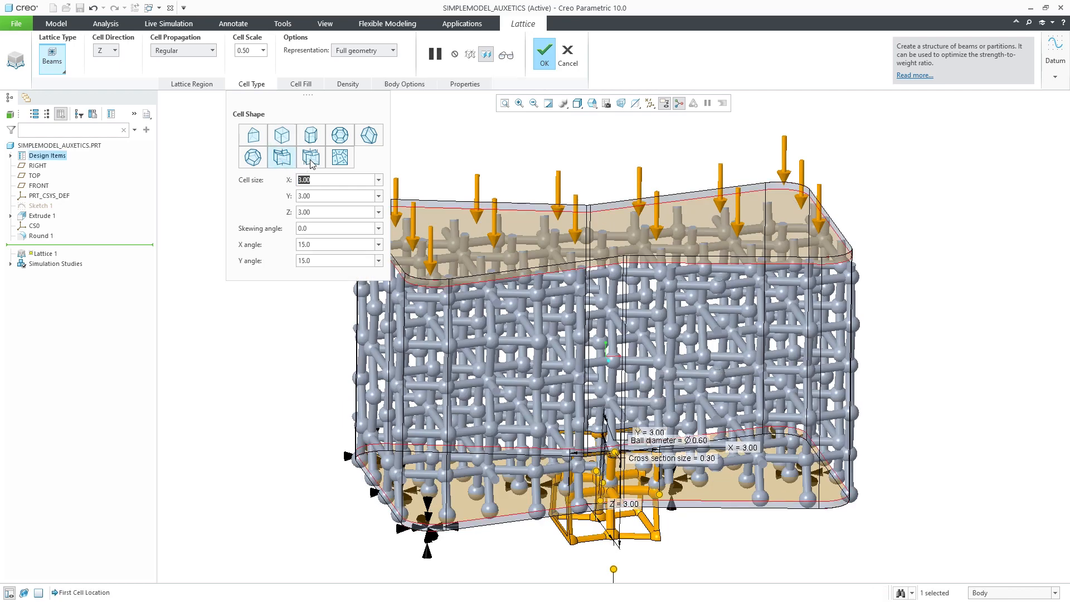
left_click(591, 103)
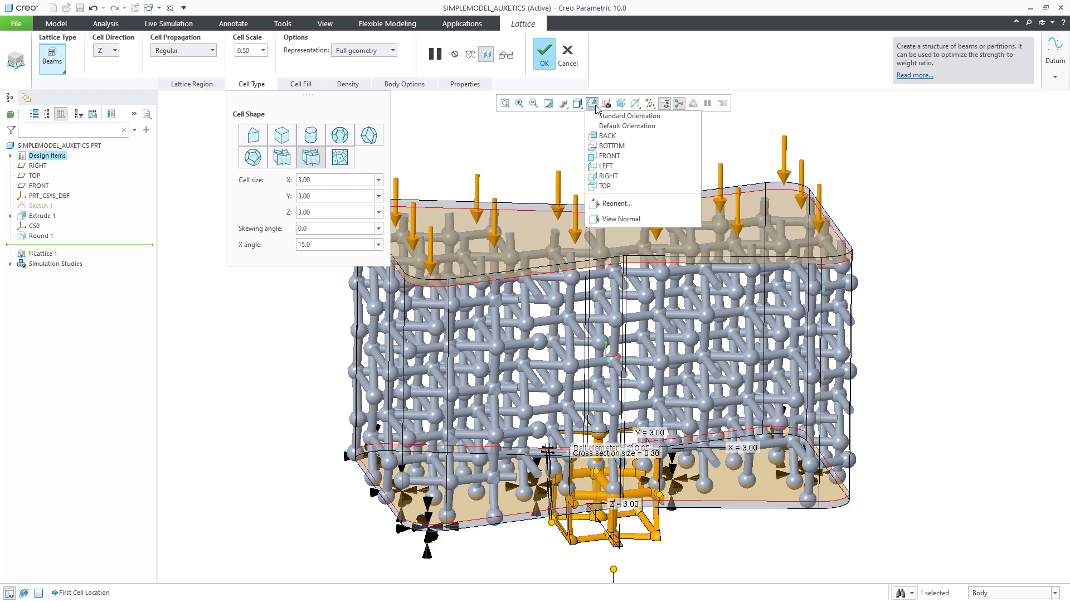
View the lattice from FRONT and zoom in on its angled auxetic beams.
left_click(608, 155)
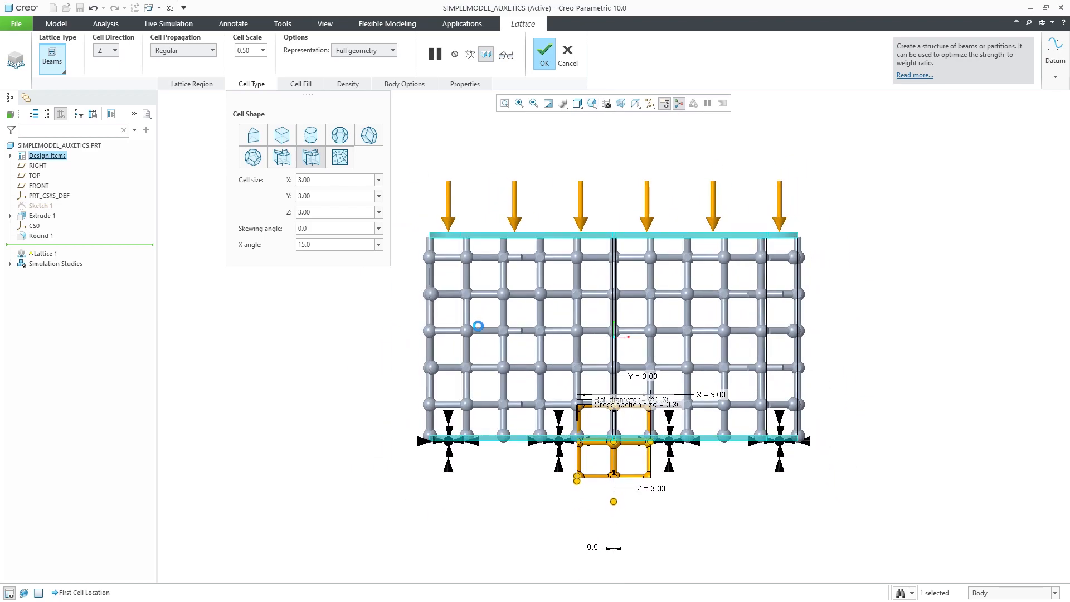
triple_click(337, 228)
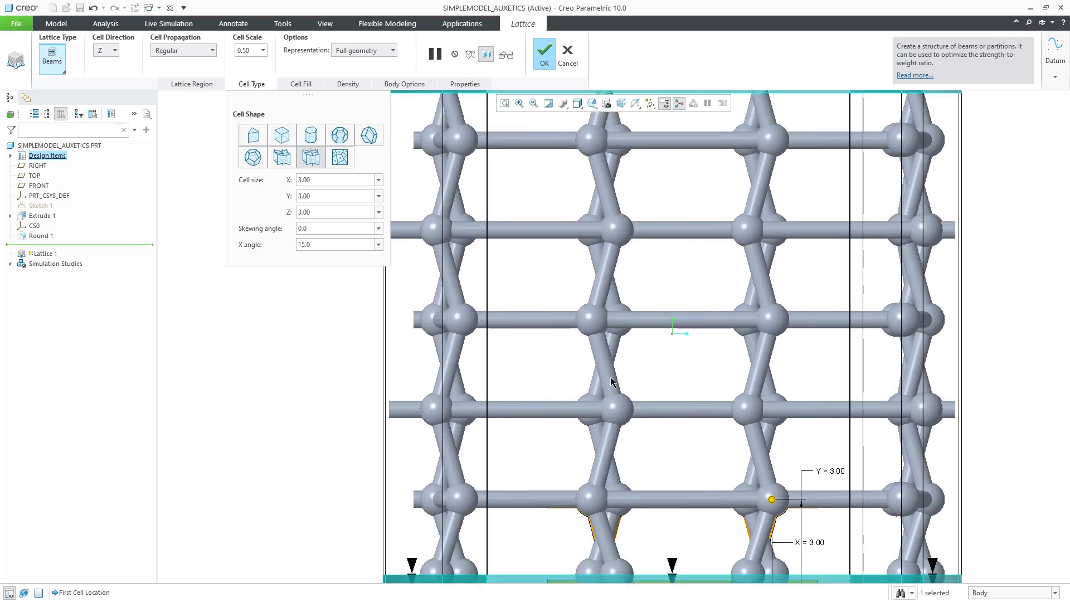
mouse_move(423, 285)
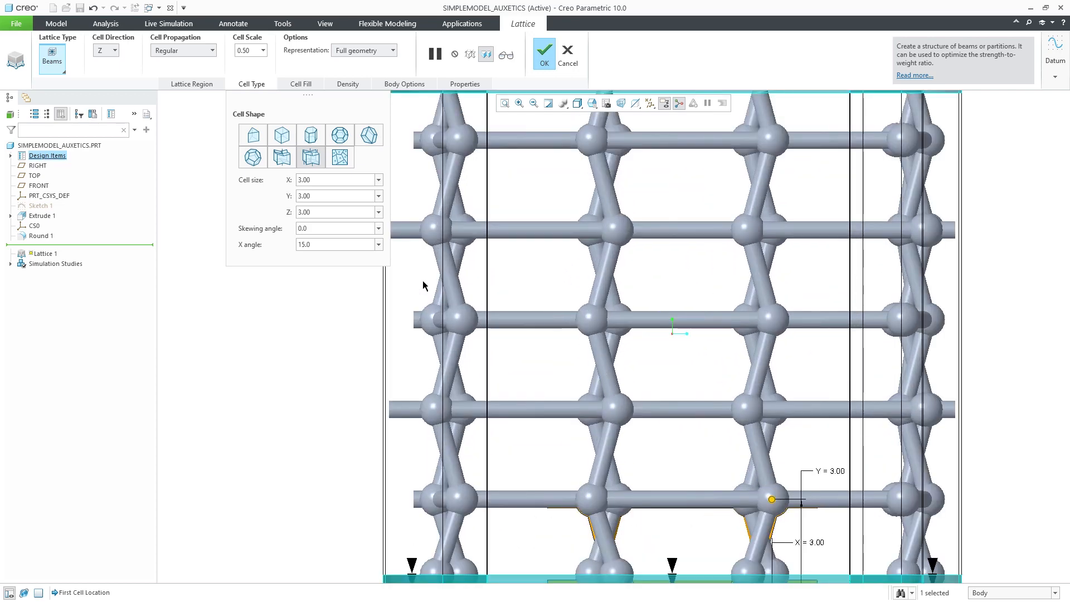
Set the lattice cell X angle to 30° and regenerate the lattice.
triple_click(334, 244)
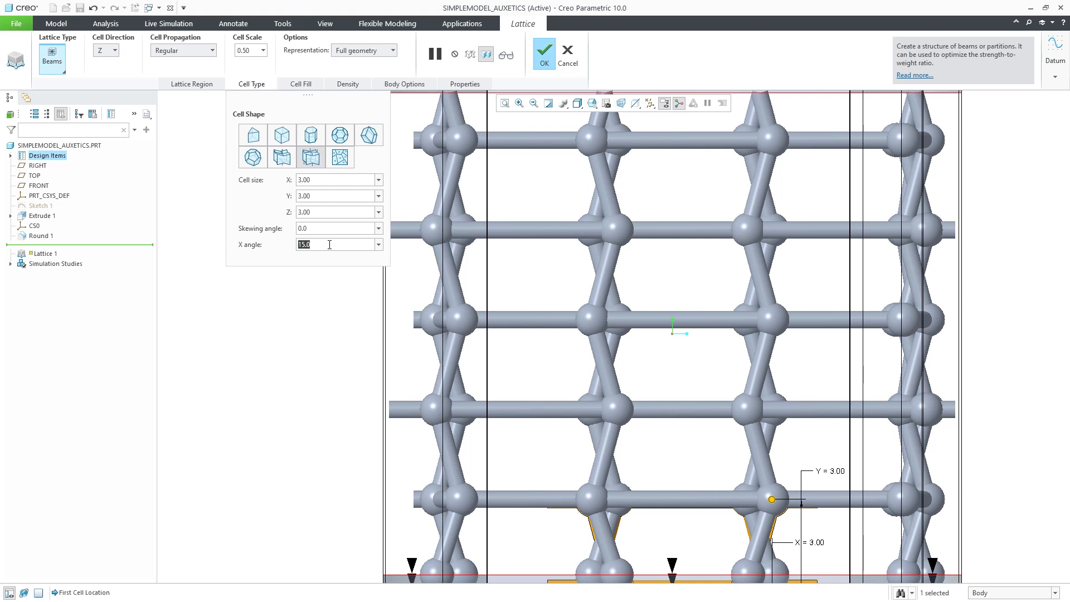
type("30")
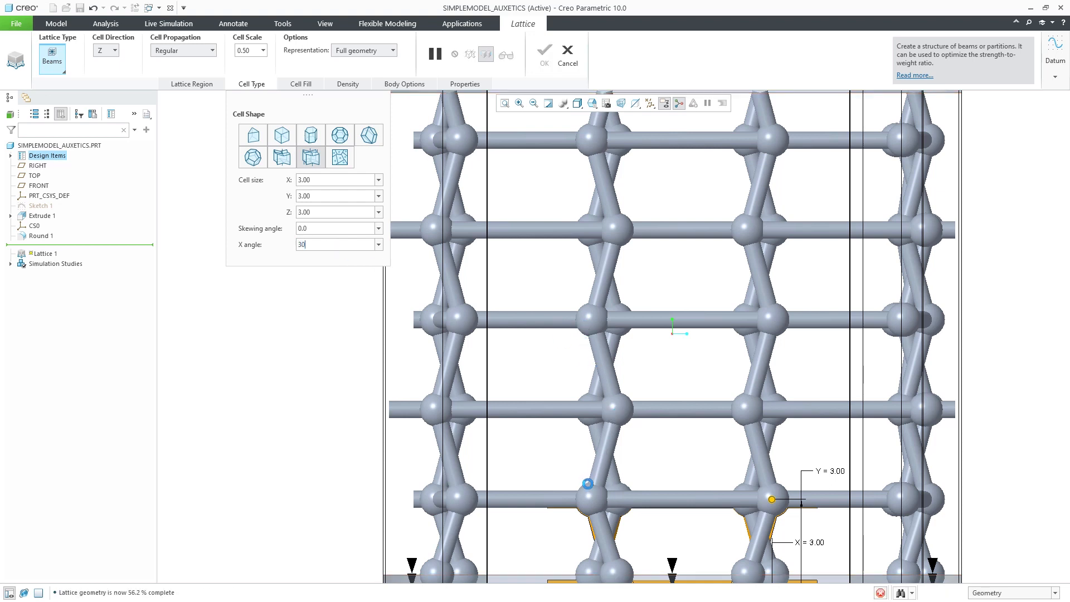
key("Return")
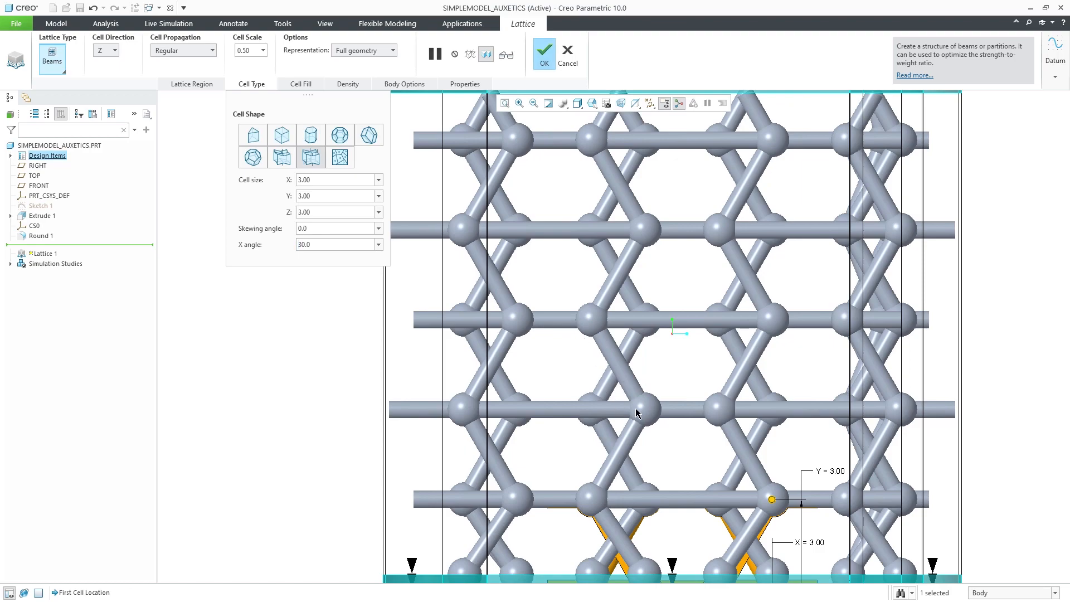
left_click(543, 52)
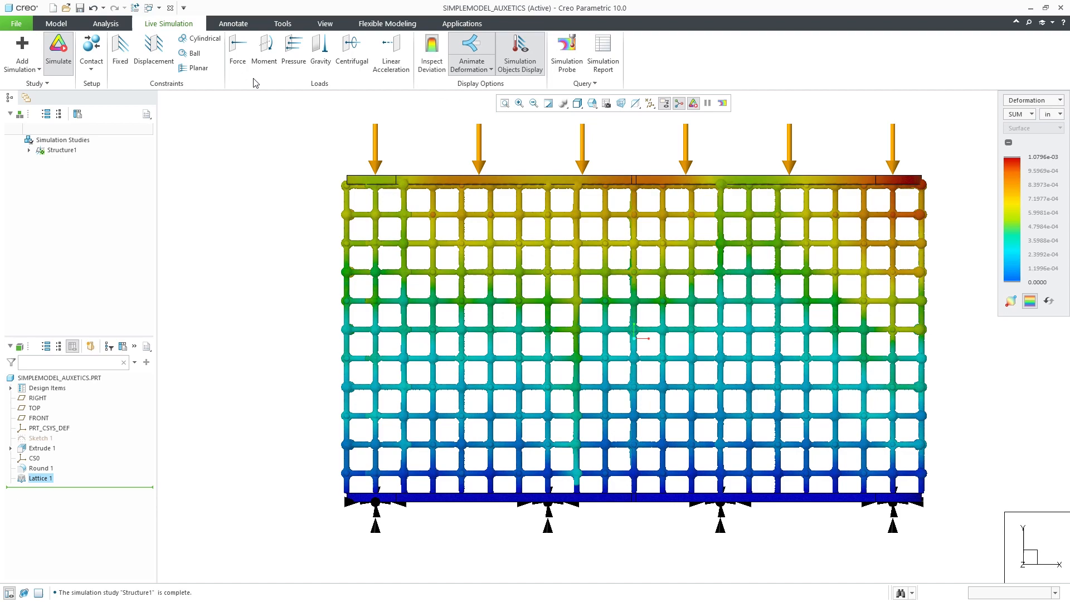
Animate the Structure1 deformation of the square lattice under the top loads.
left_click(471, 46)
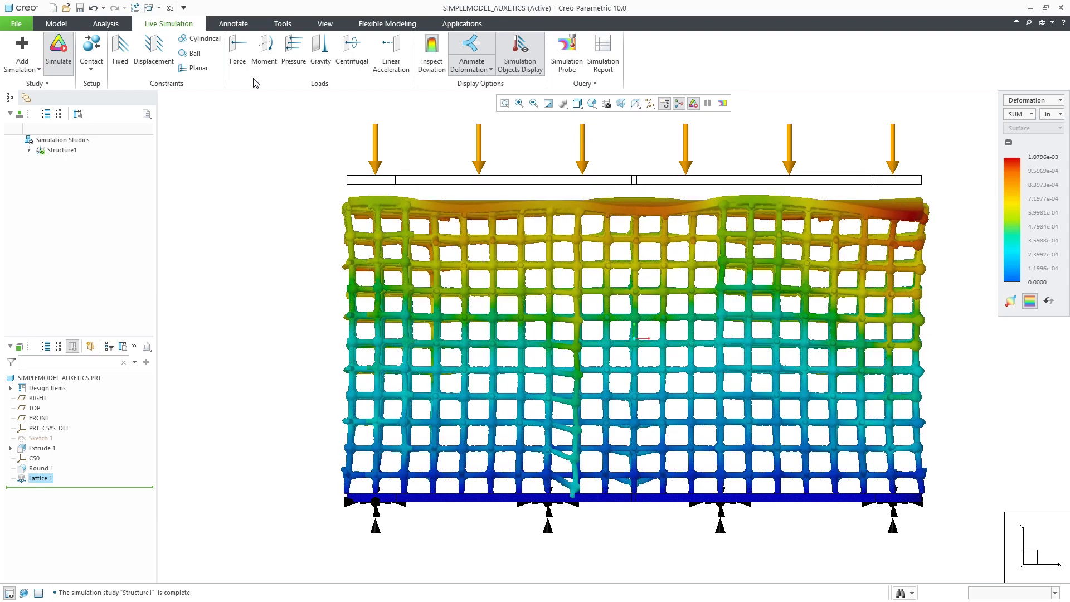